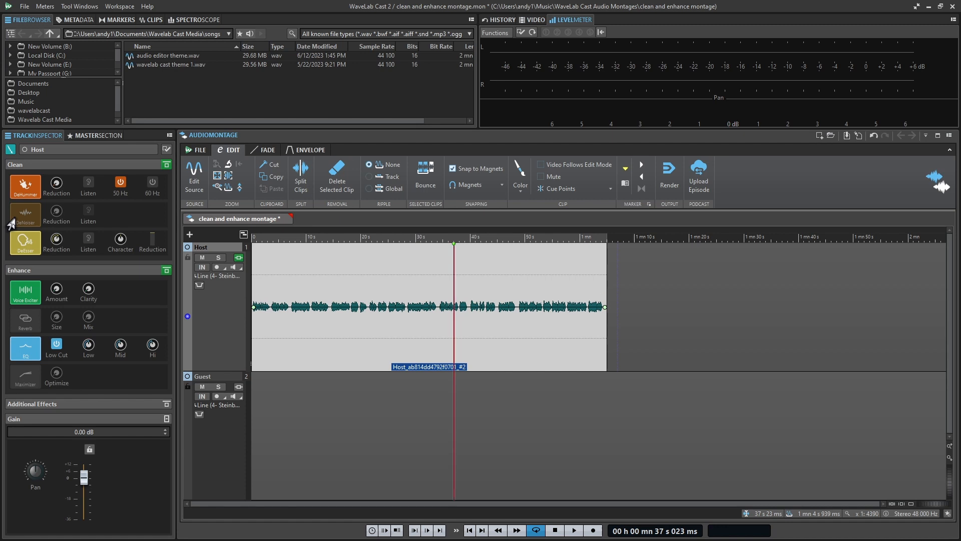
# - Toggle the Host track's DeNoiser on, then switch it off so no Clean or Enhance effects remain active
pyautogui.click(152, 20)
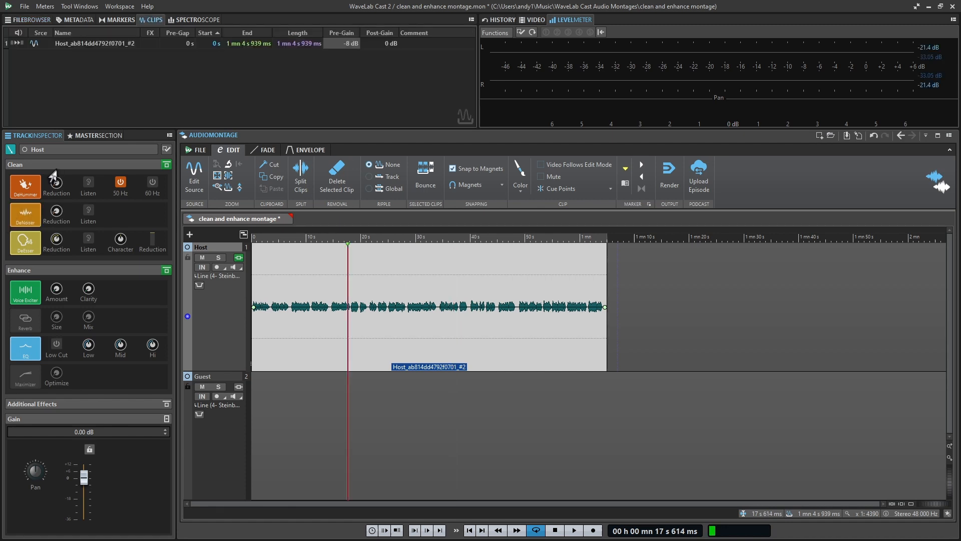
pyautogui.moveTo(96, 225)
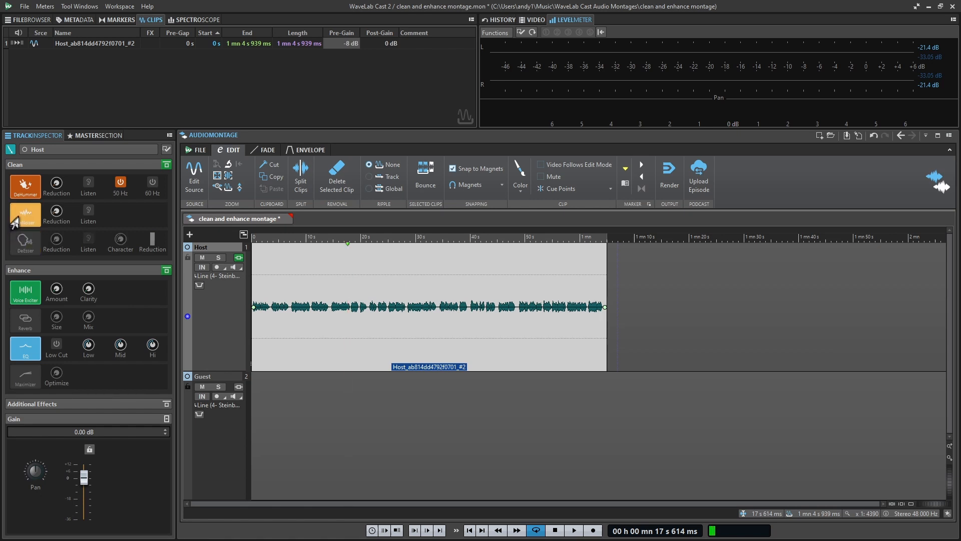
pyautogui.click(25, 215)
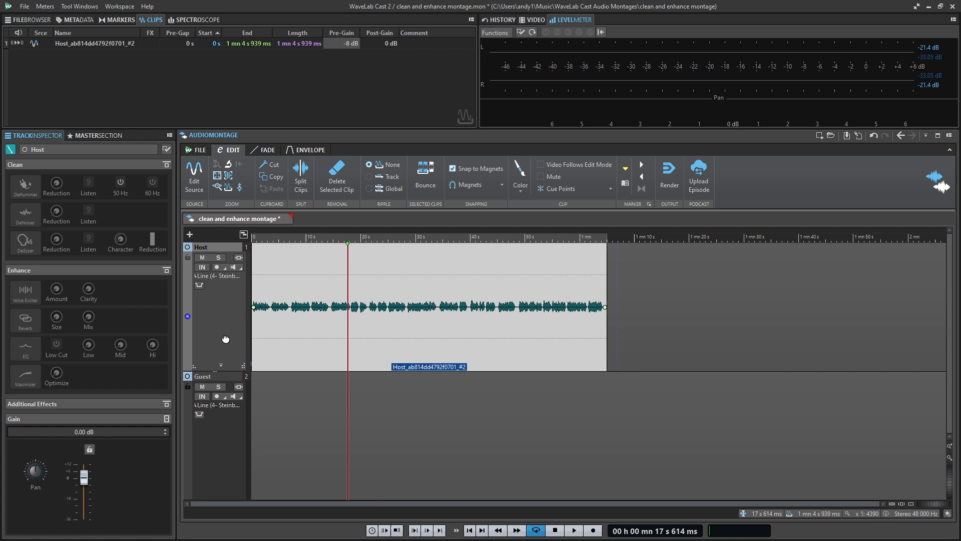
pyautogui.moveTo(222, 319)
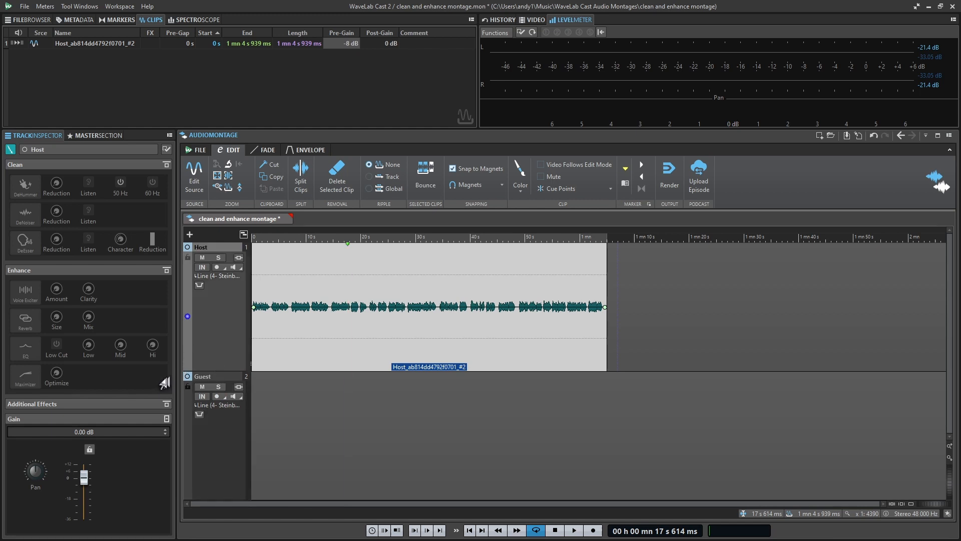
# - Enable Host Enhance, toggle the EQ during playback, and drag the Mid band up to about 16.9 dB
pyautogui.click(25, 344)
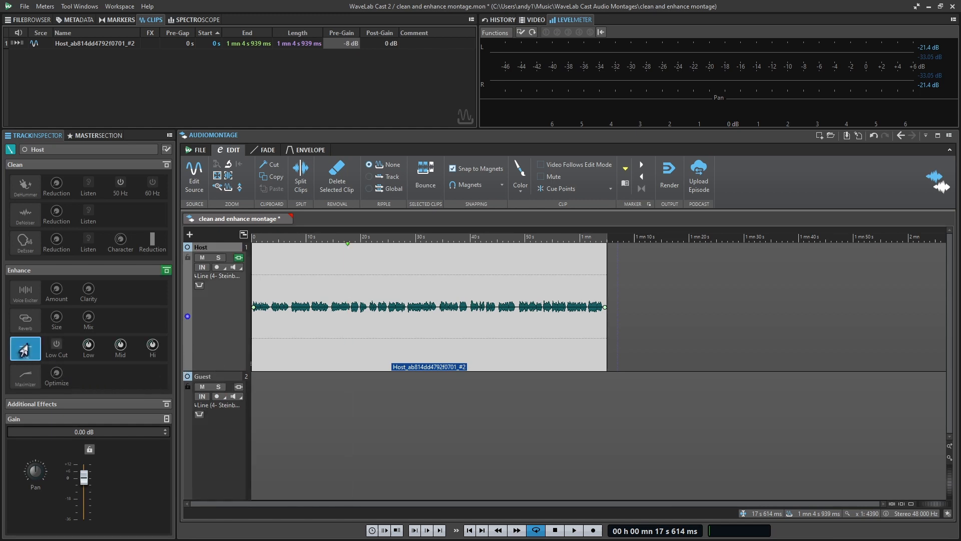
pyautogui.click(573, 531)
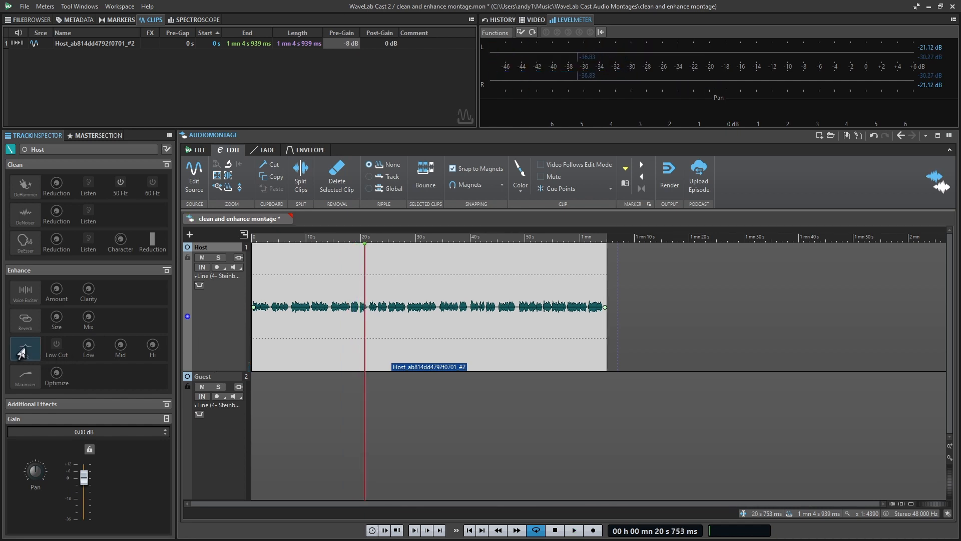
pyautogui.click(25, 348)
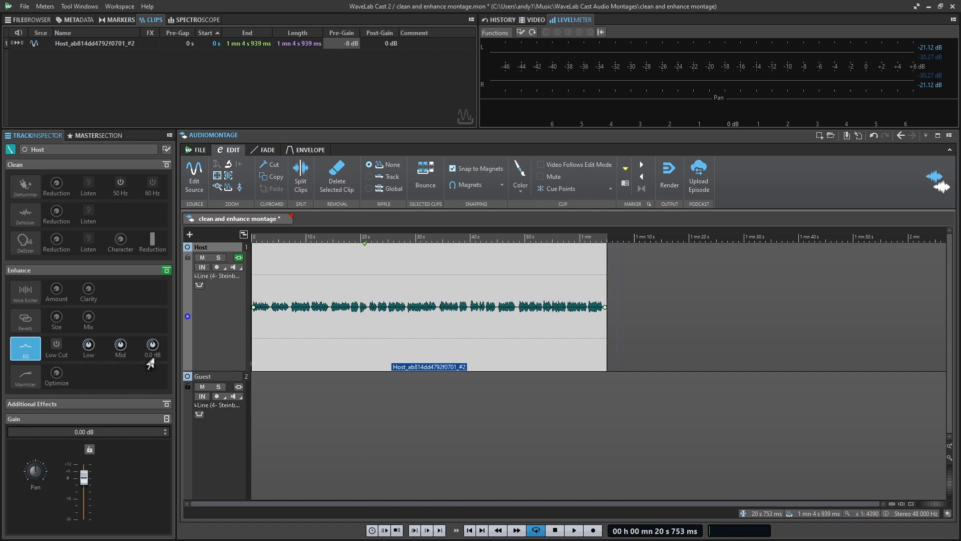
pyautogui.moveTo(147, 358)
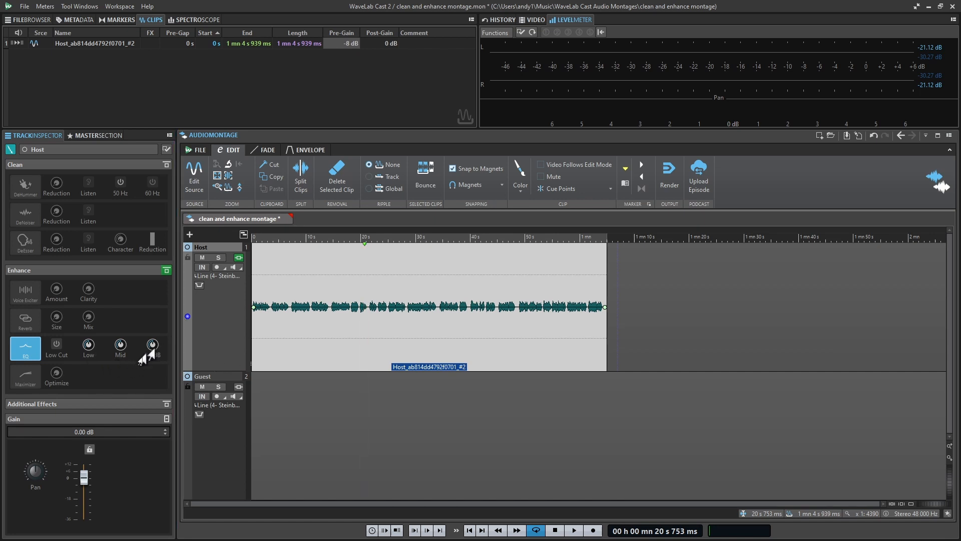
pyautogui.click(572, 530)
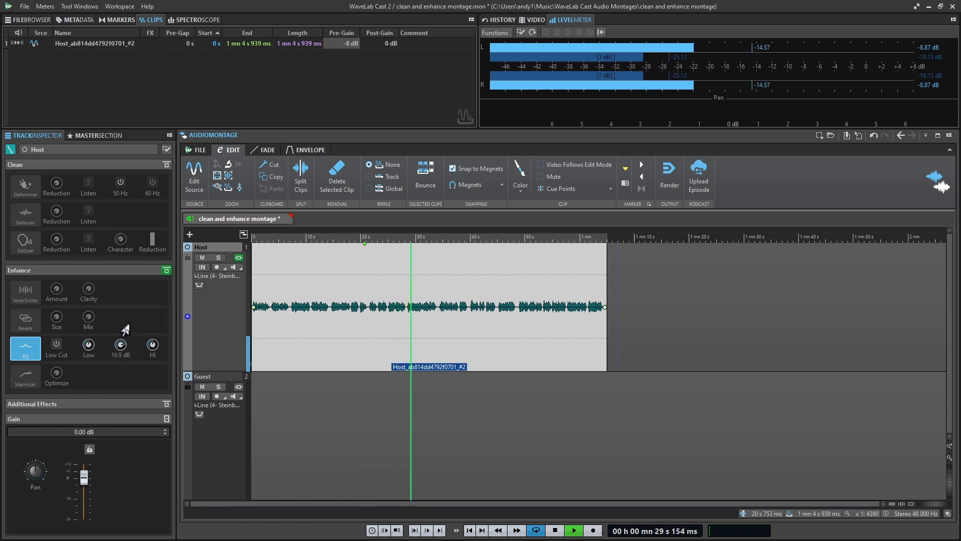
pyautogui.moveTo(120, 344); pyautogui.dragTo(121, 368)
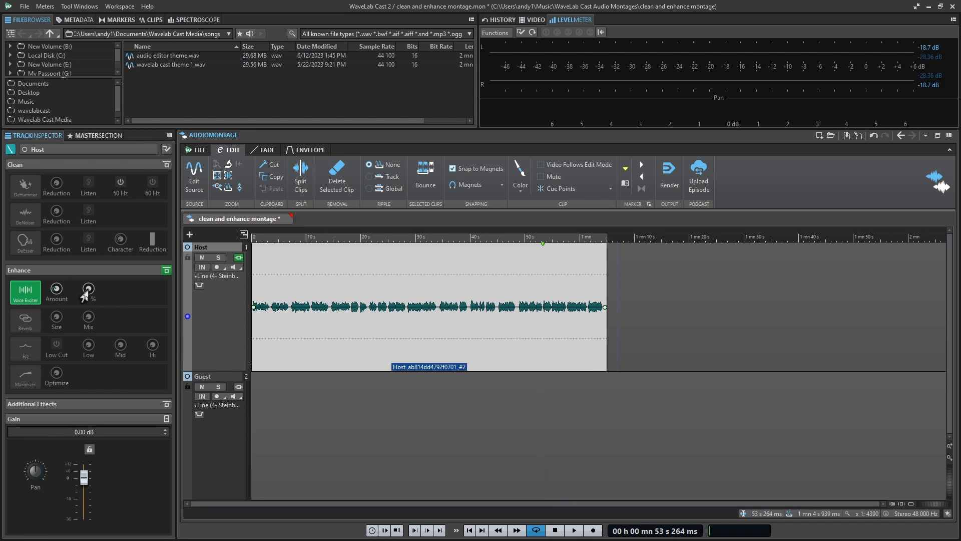
# - Adjust the Voice Exciter's Clarity and move playback to around 6 seconds
pyautogui.click(282, 237)
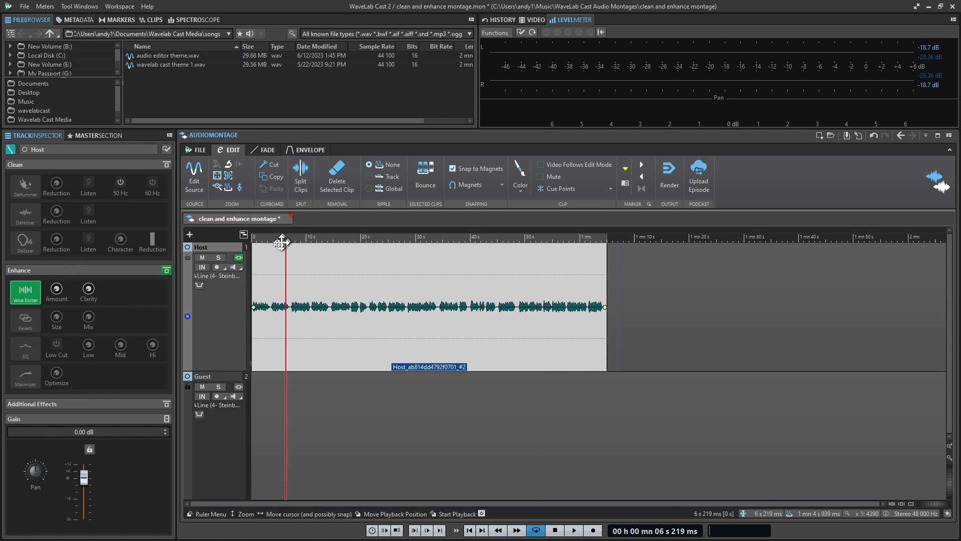
pyautogui.click(572, 530)
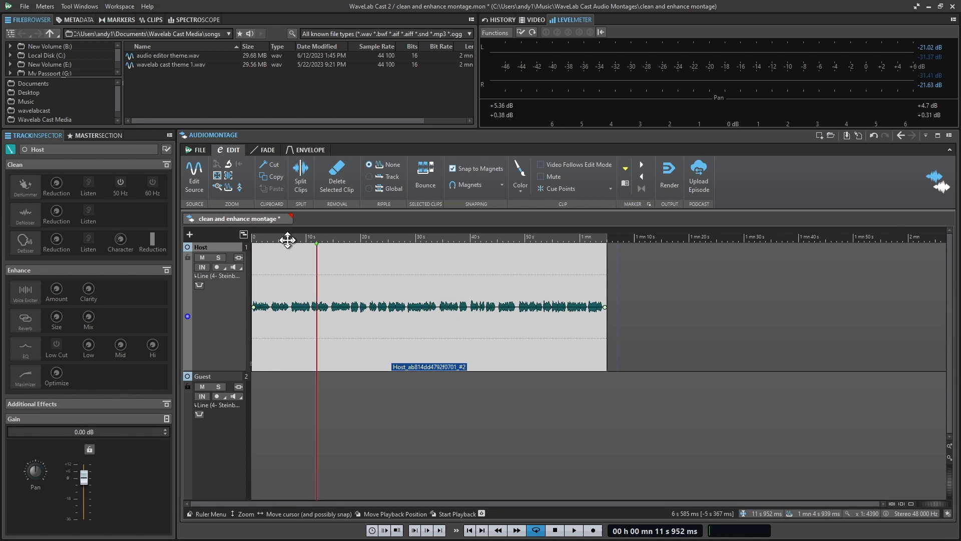
# - Move playback to about 12 seconds, switch on Host reverb and play it back
pyautogui.click(573, 530)
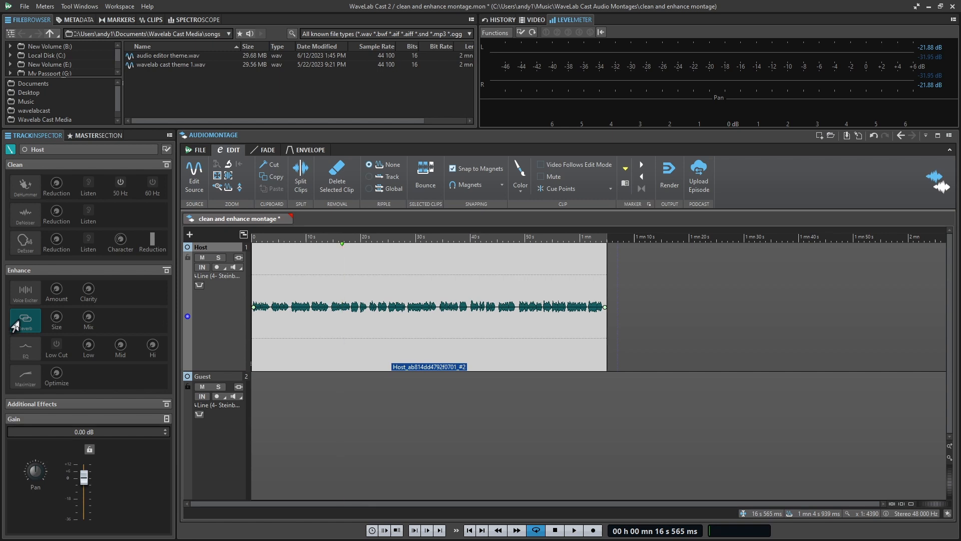
pyautogui.click(572, 531)
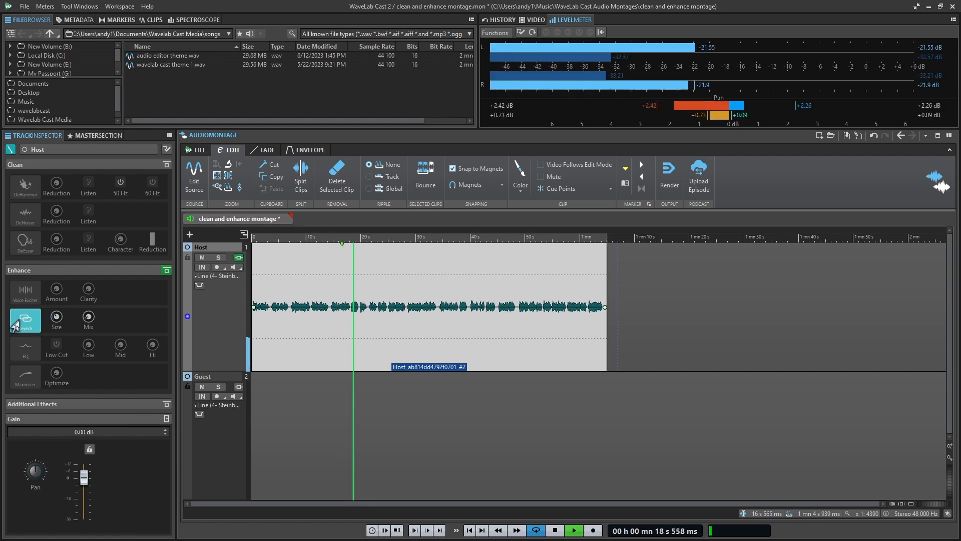
pyautogui.click(572, 530)
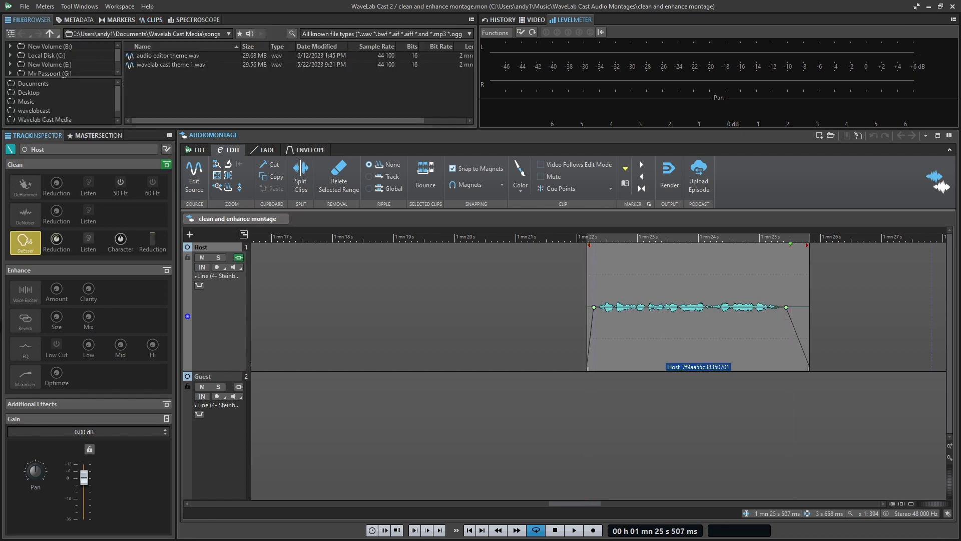
# - Cue playback at the short clip's start and audition it with the Host De-esser on
pyautogui.click(154, 20)
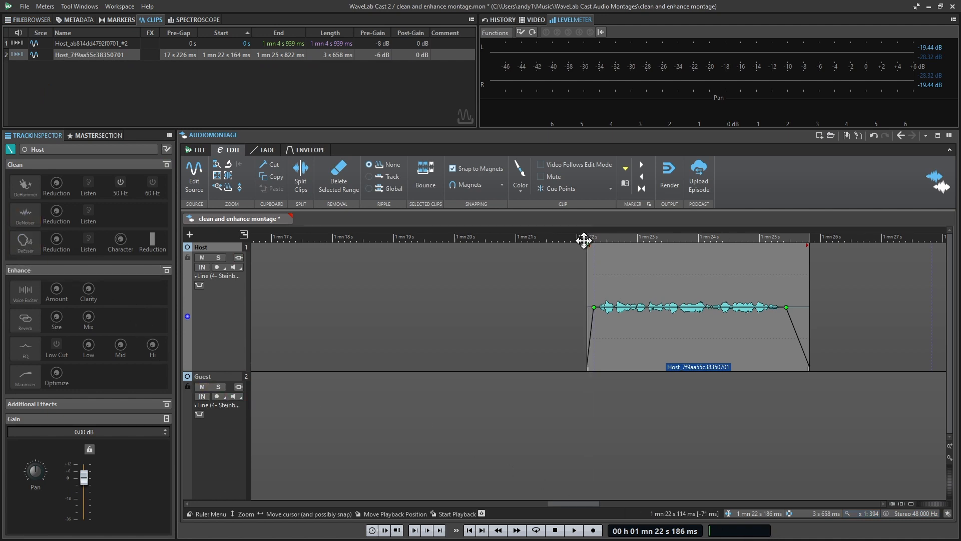
pyautogui.click(573, 530)
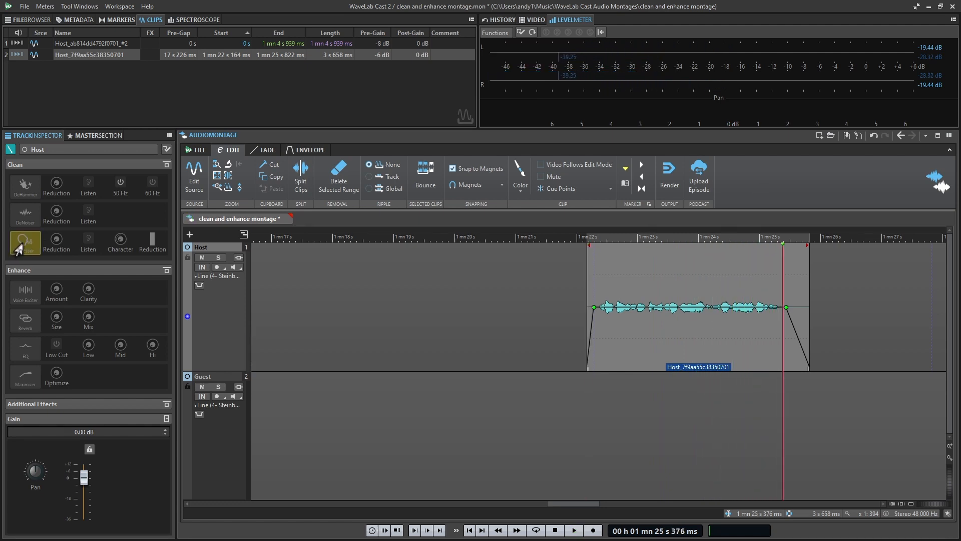
pyautogui.click(573, 531)
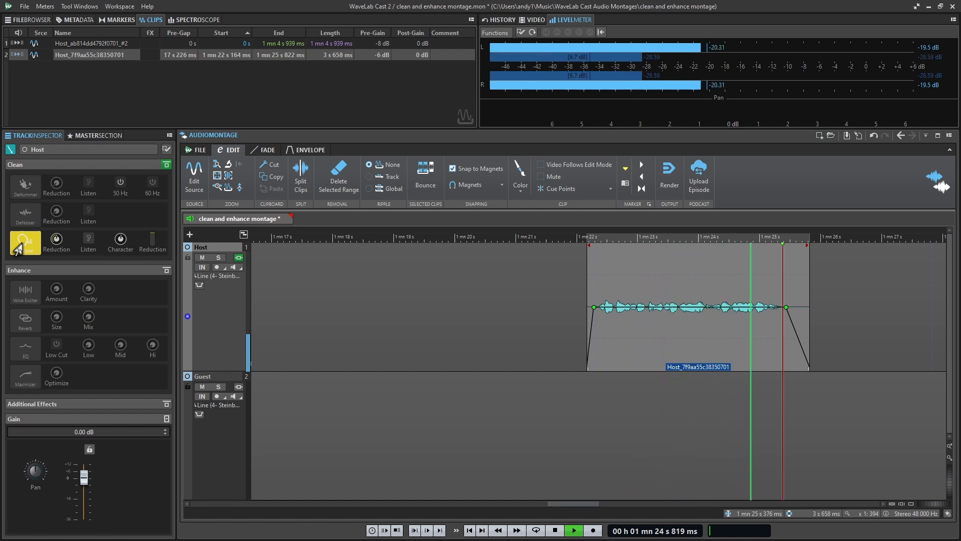
pyautogui.click(573, 530)
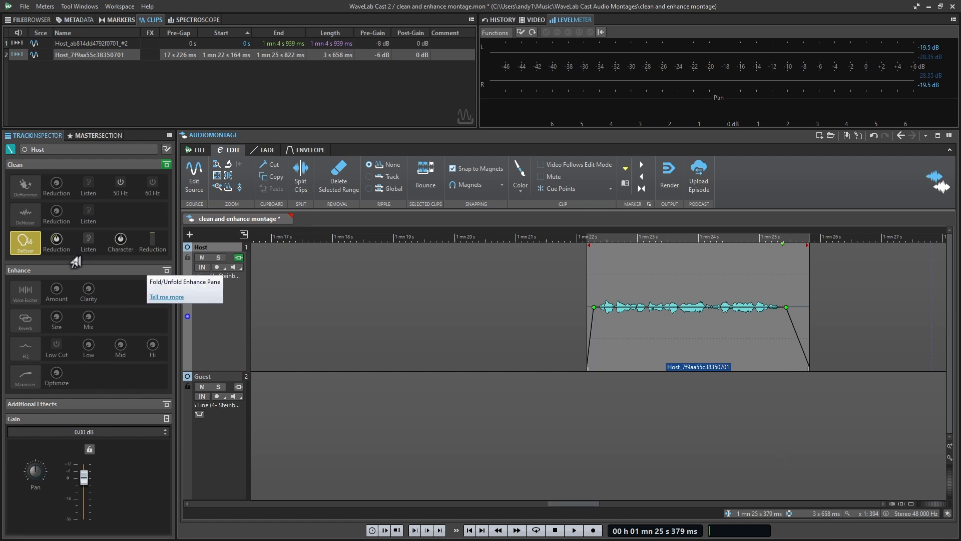
pyautogui.moveTo(88, 241)
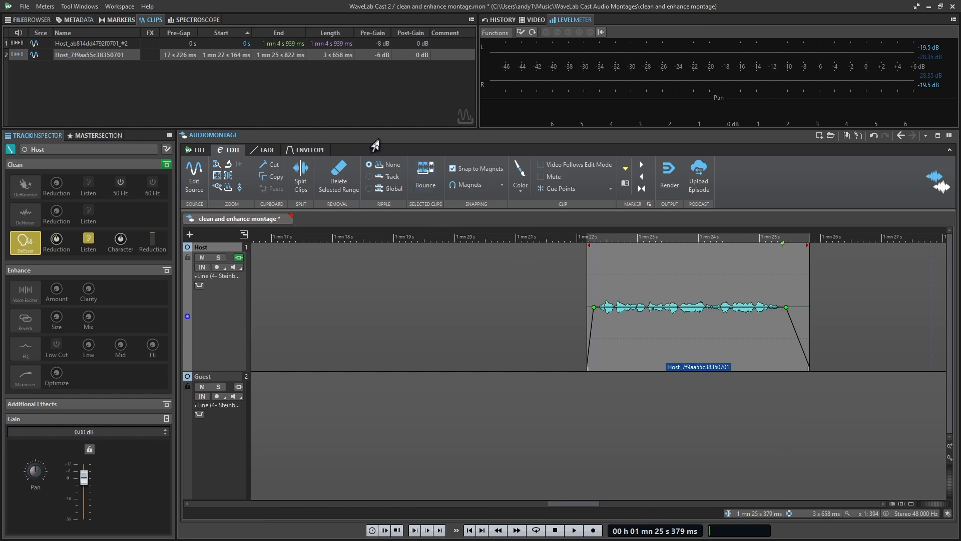
pyautogui.moveTo(372, 63)
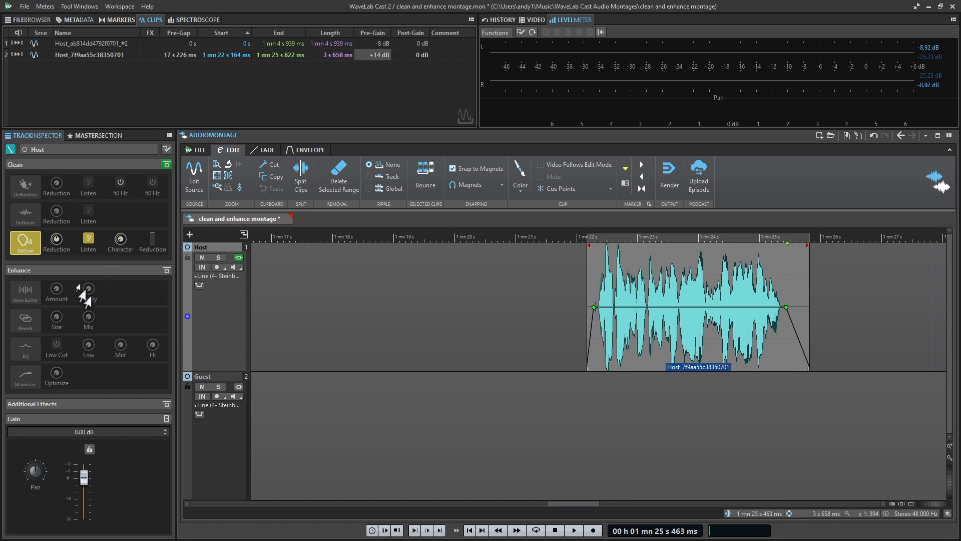
# - Audition De-esser Listen with the clip's Pre-Gain at +14 dB, then set Pre-Gain to -8 dB
pyautogui.click(573, 530)
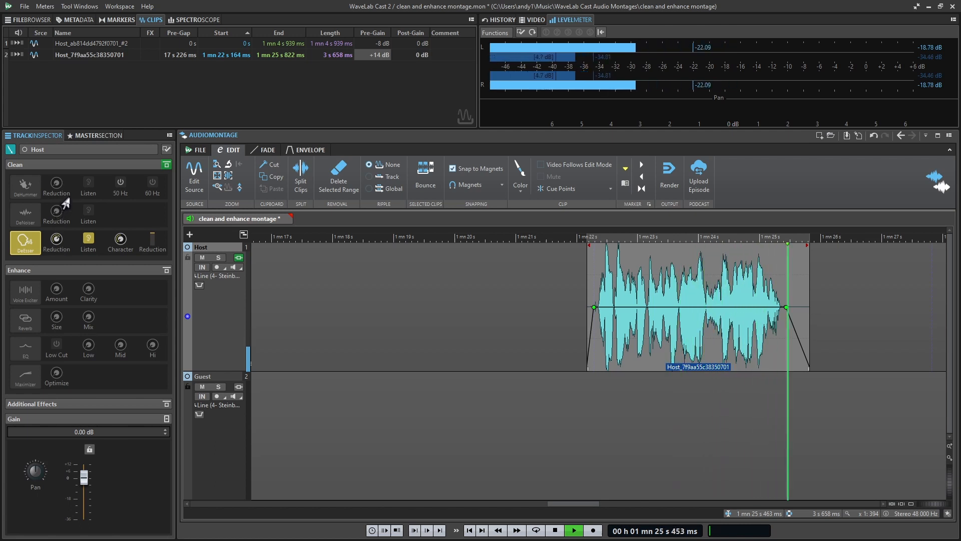
pyautogui.click(573, 530)
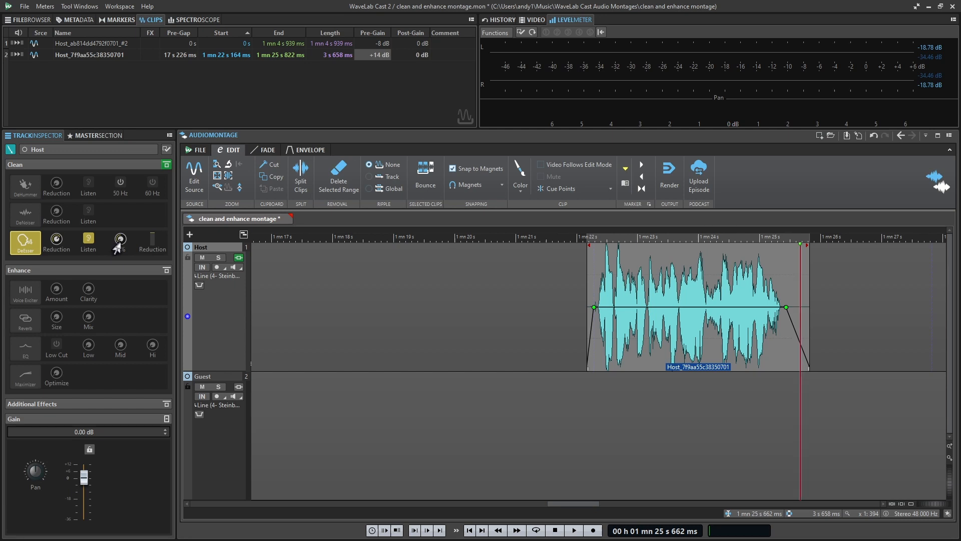
pyautogui.click(572, 530)
pyautogui.write('-8.000')
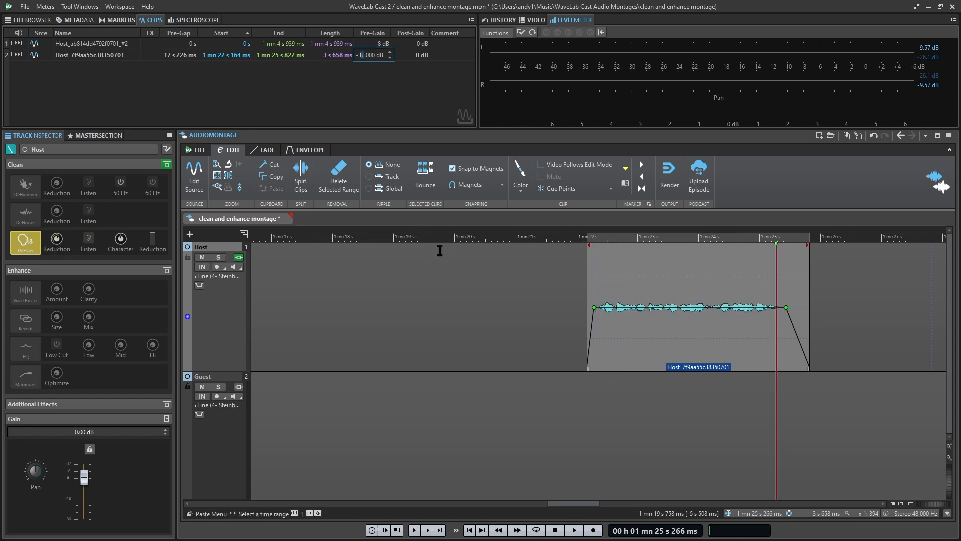
pyautogui.moveTo(521, 298)
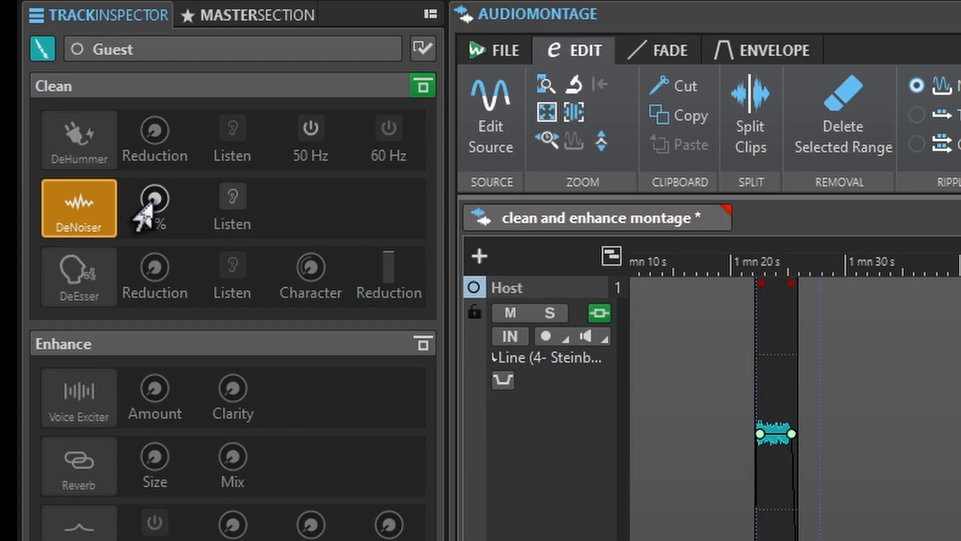
pyautogui.moveTo(147, 211)
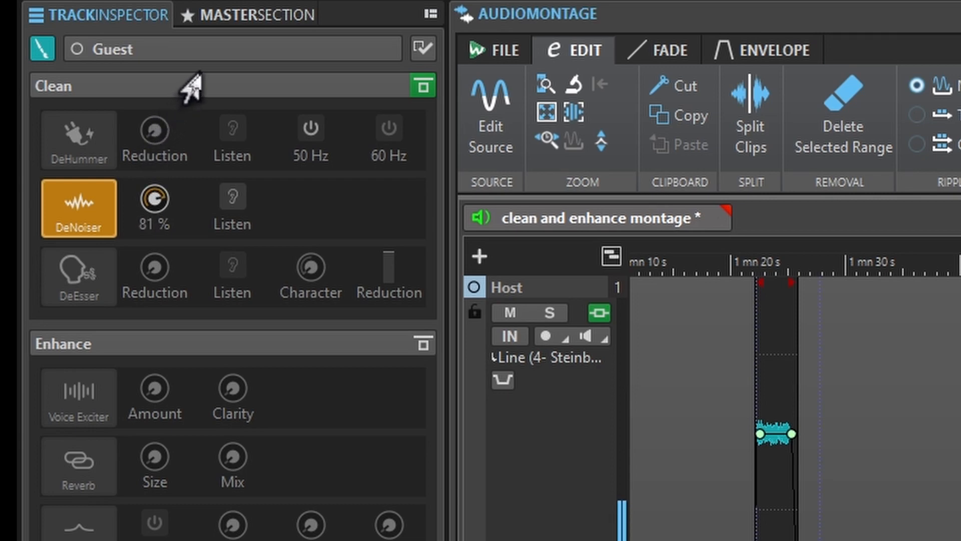
# - Turn the Guest track's DeNoiser knob up to 81%
pyautogui.moveTo(153, 199); pyautogui.dragTo(153, 184)
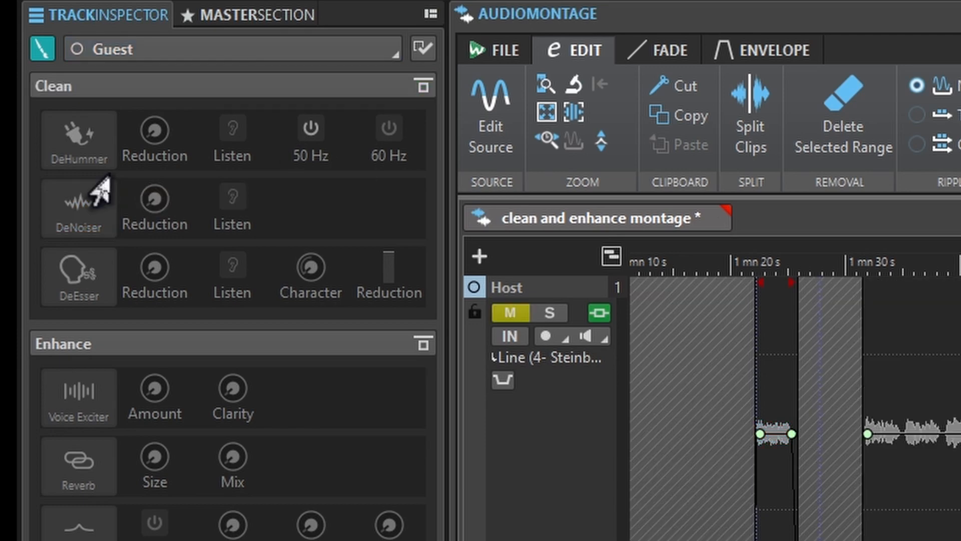
# - Unmute Host, enable the Guest DeHummer at 60 Hz and raise its Reduction knob
pyautogui.click(79, 140)
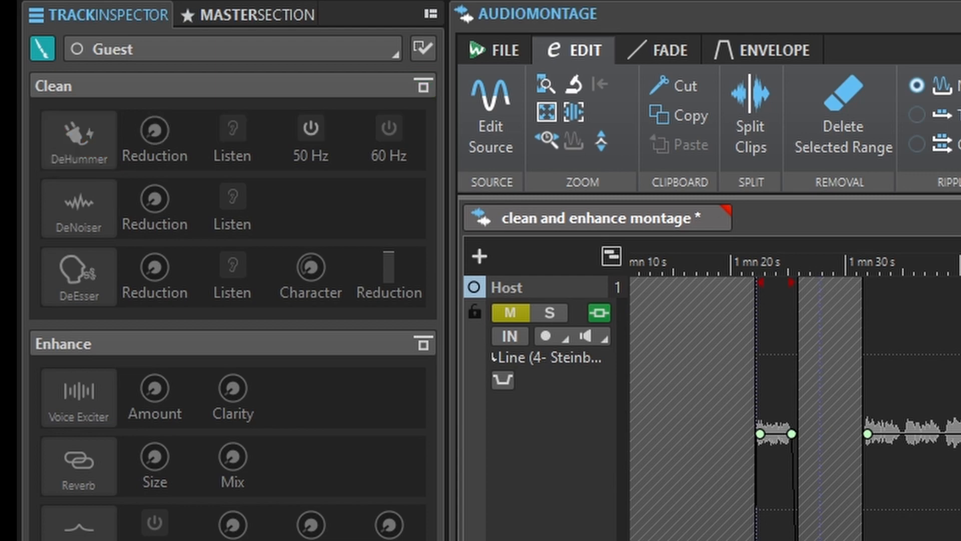
pyautogui.click(78, 139)
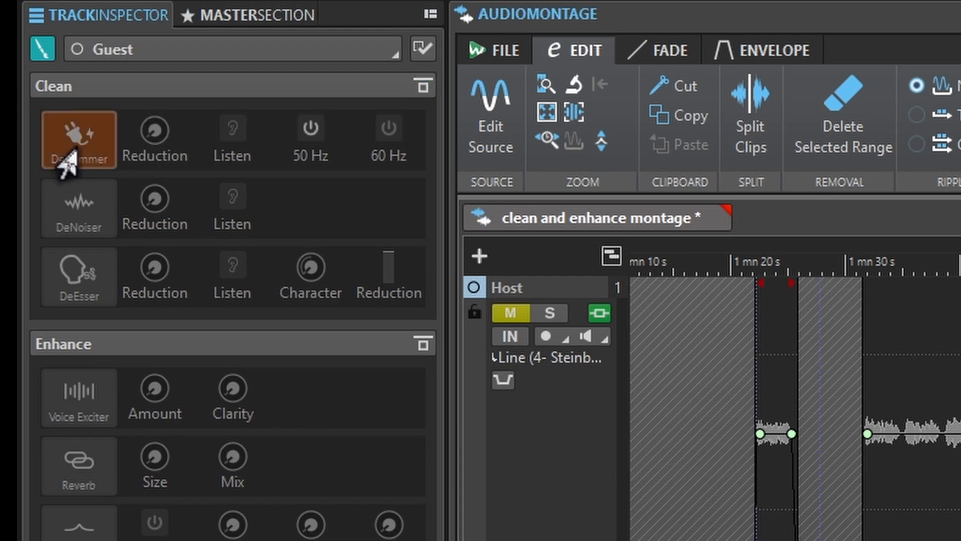
pyautogui.click(78, 139)
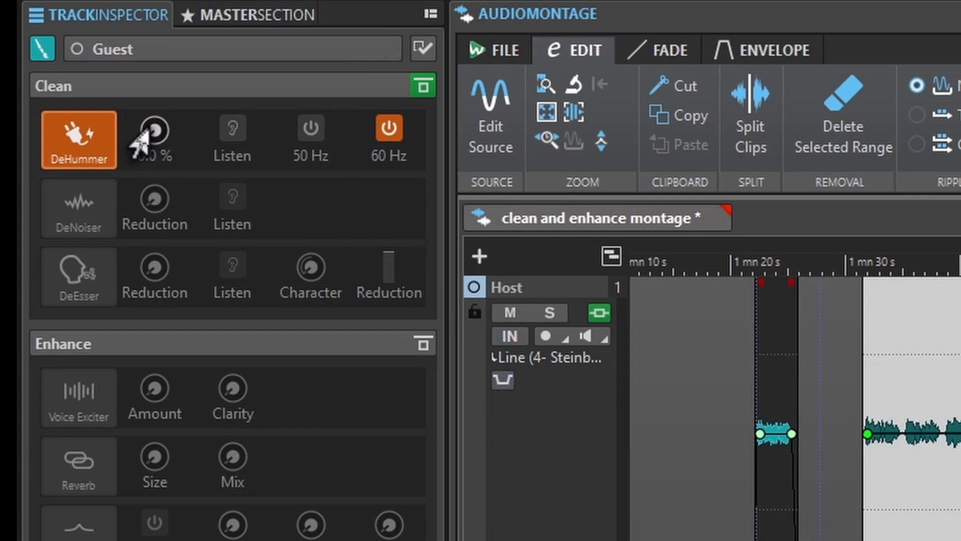
pyautogui.moveTo(153, 140); pyautogui.dragTo(153, 123)
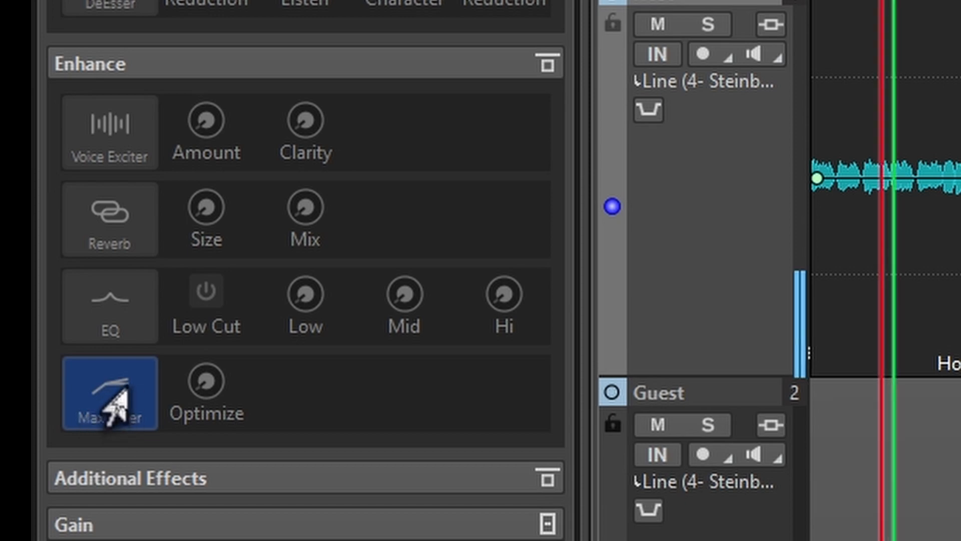
# - Enable the Maximizer button in the Track Inspector's Enhance section
pyautogui.click(109, 392)
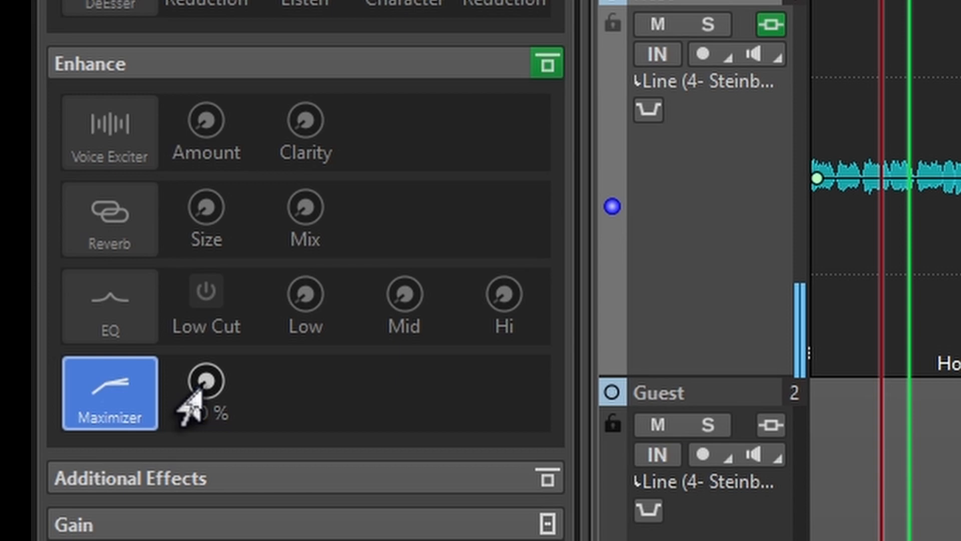